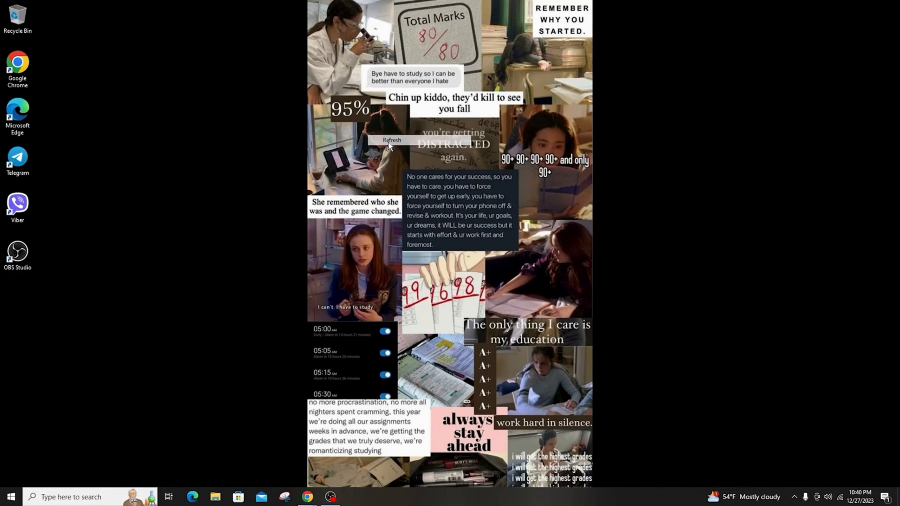
Search Windows for 'apps' so Apps & features appears as the best match
{"action": "left_click", "coordinate": [9, 497]}
{"action": "type", "text": "apps"}
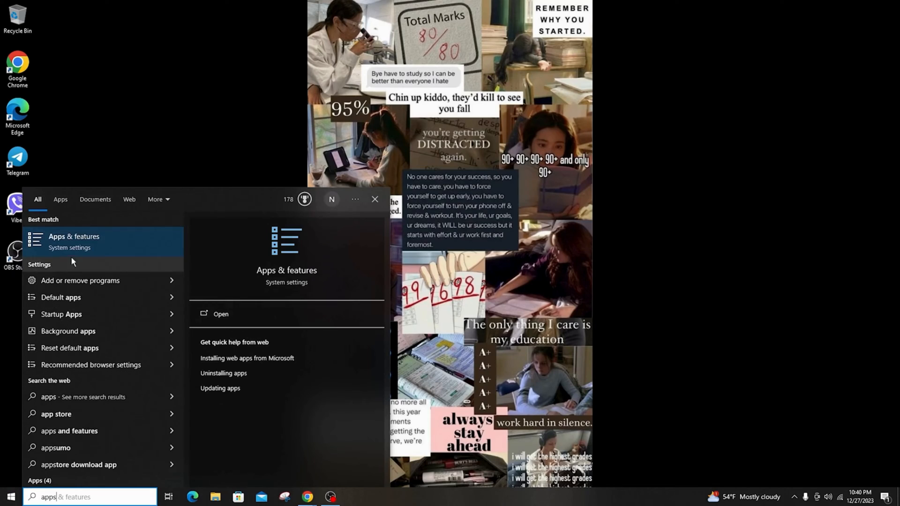
In Apps & features, filter the installed list to '365', leaving only Microsoft 365 (Office)
{"action": "left_click", "coordinate": [73, 241]}
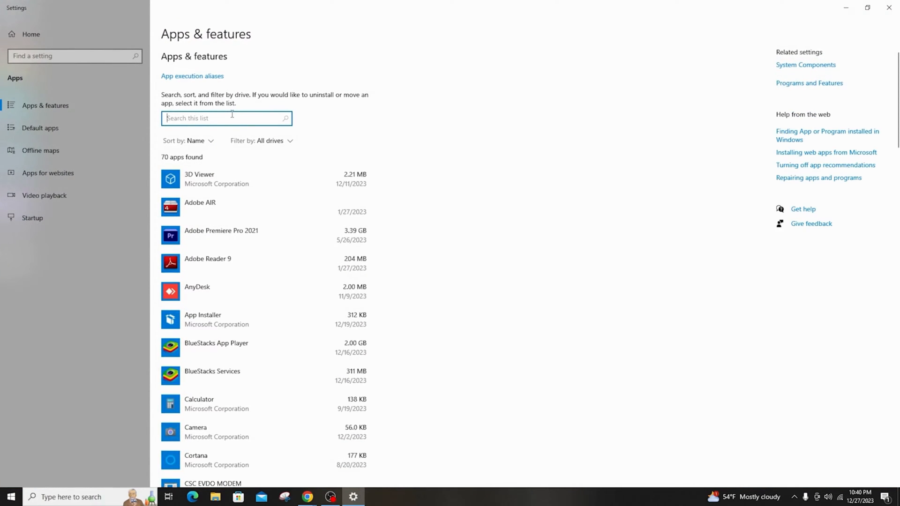
{"action": "type", "text": "microsodt"}
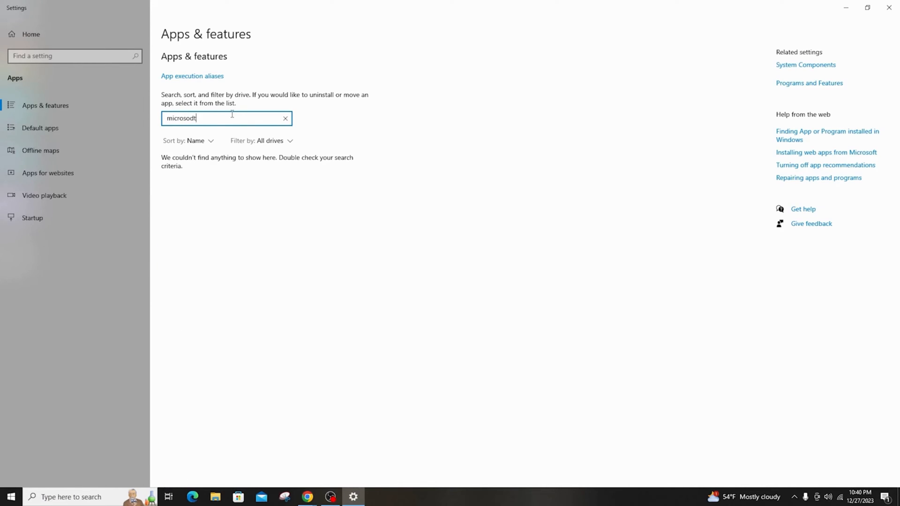
{"action": "left_click", "coordinate": [285, 118]}
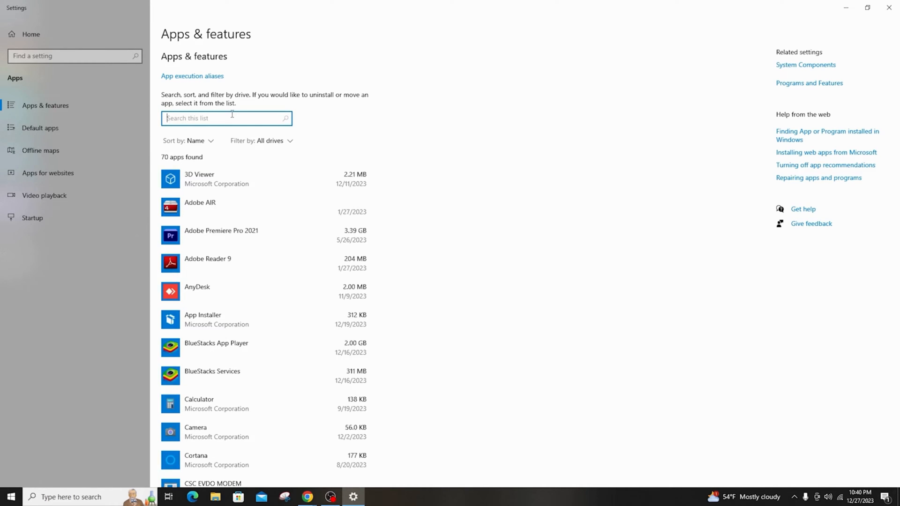
{"action": "type", "text": "365"}
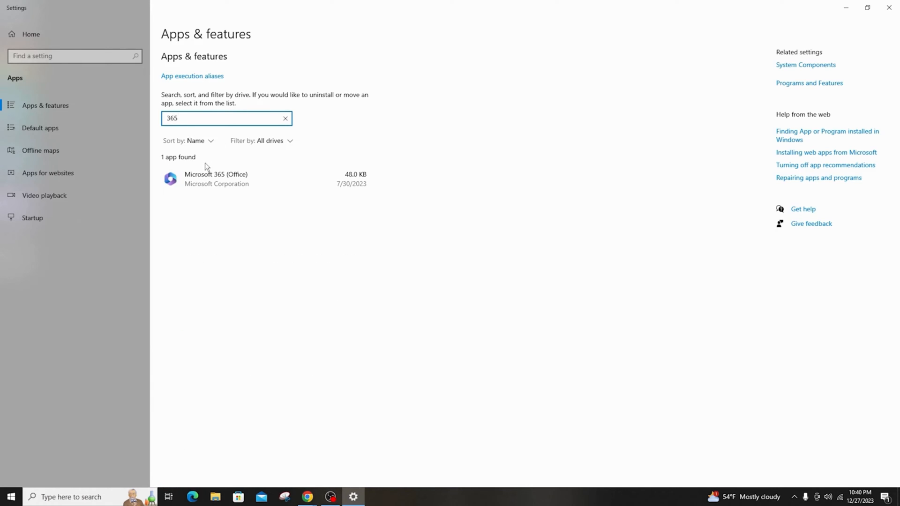
Uninstall Microsoft 365 (Office) and confirm; the full list now shows 69 apps
{"action": "left_click", "coordinate": [230, 178]}
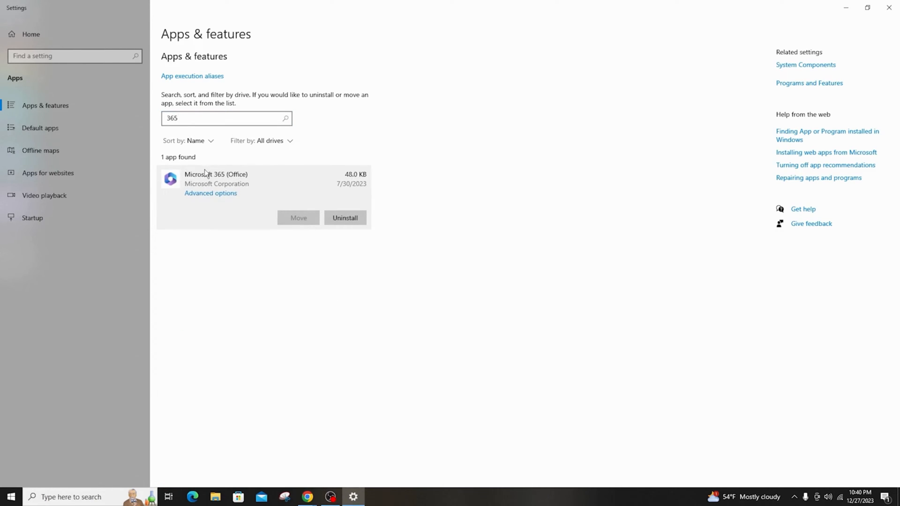
{"action": "left_click", "coordinate": [344, 217]}
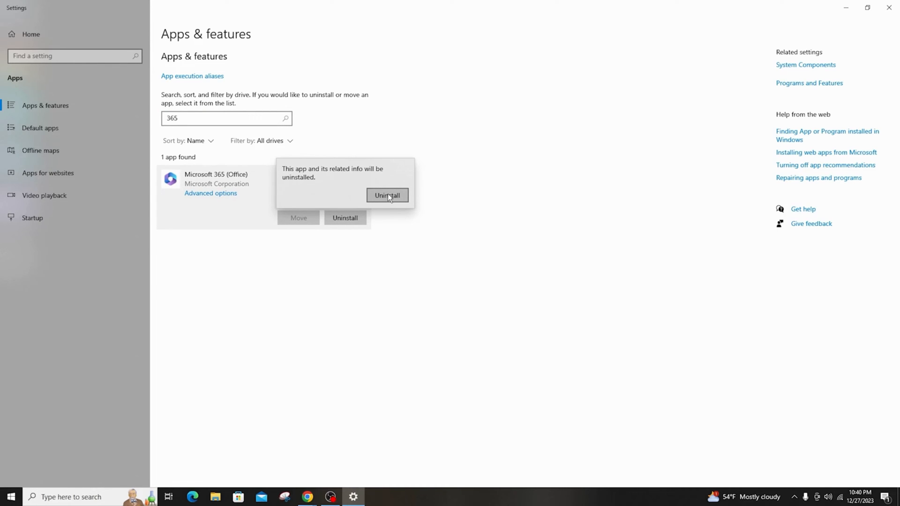
{"action": "left_click", "coordinate": [387, 195]}
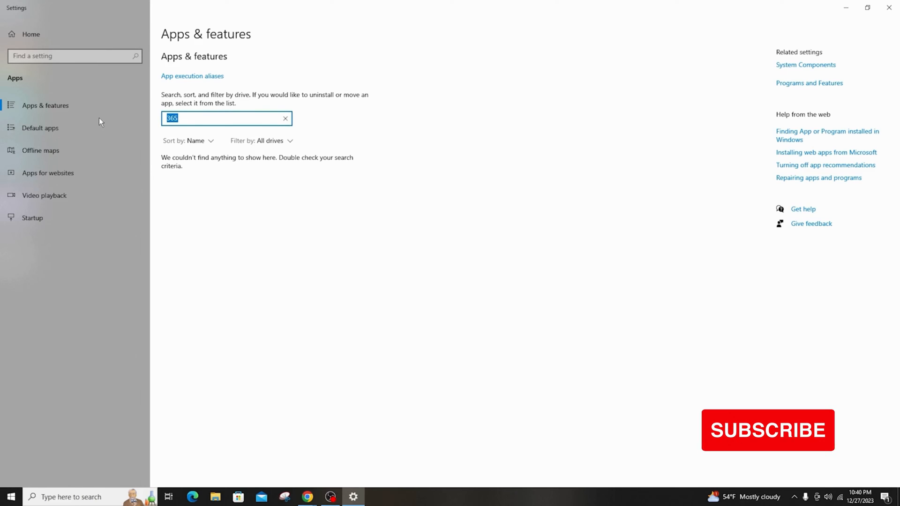
{"action": "left_click", "coordinate": [285, 118]}
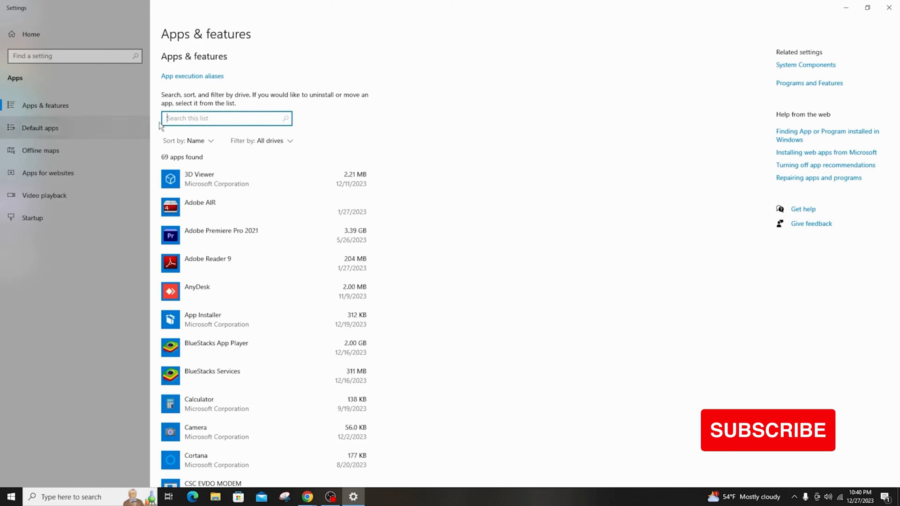